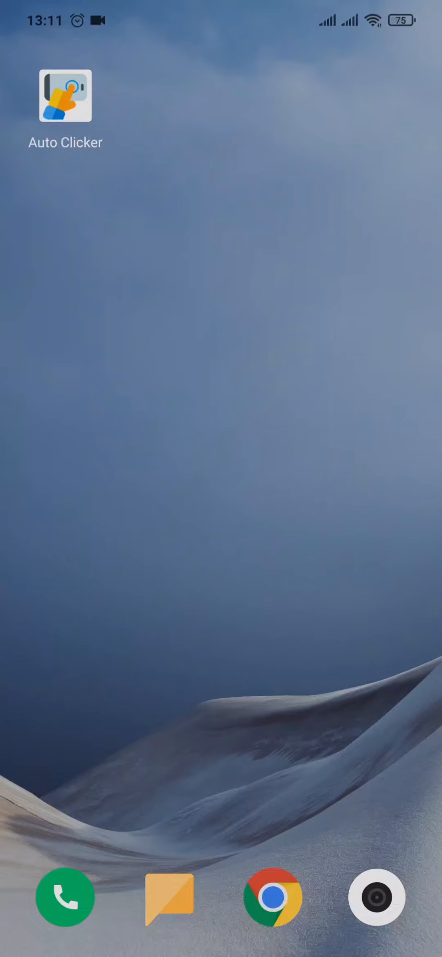
- Open the app drawer, search 'Pla', and launch Google Play Store
scroll(up, 3)
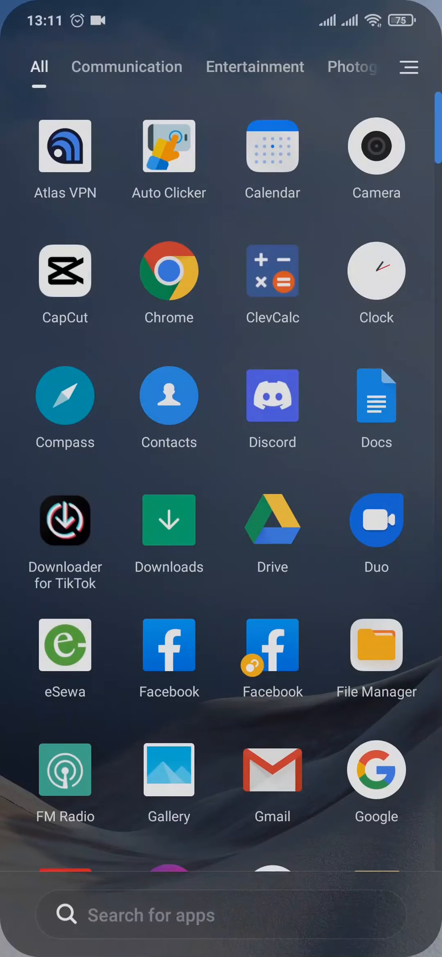
text(Pla)
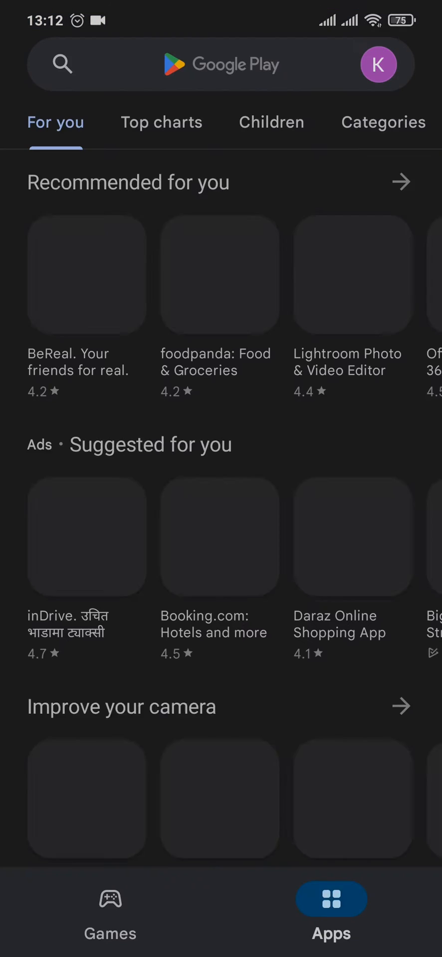
- Search Play Store for 'auto clicker' and open the installed Auto Clicker - Automatic tap app
text(auto clicker)
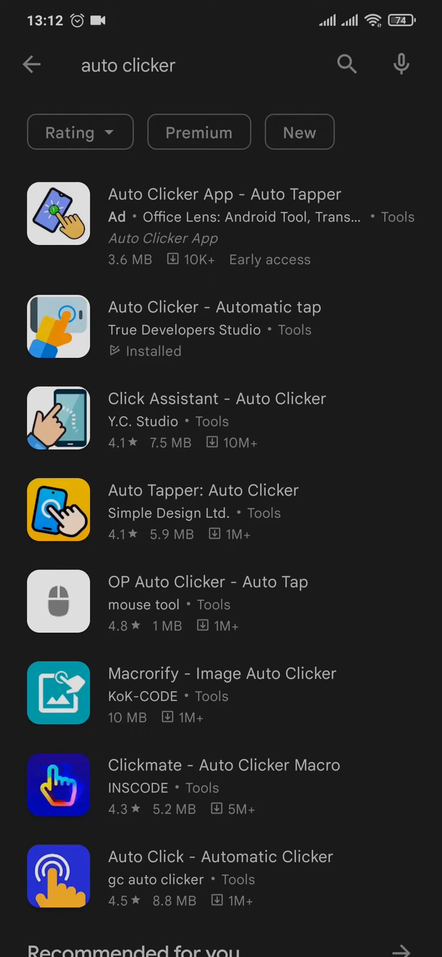
click(338, 359)
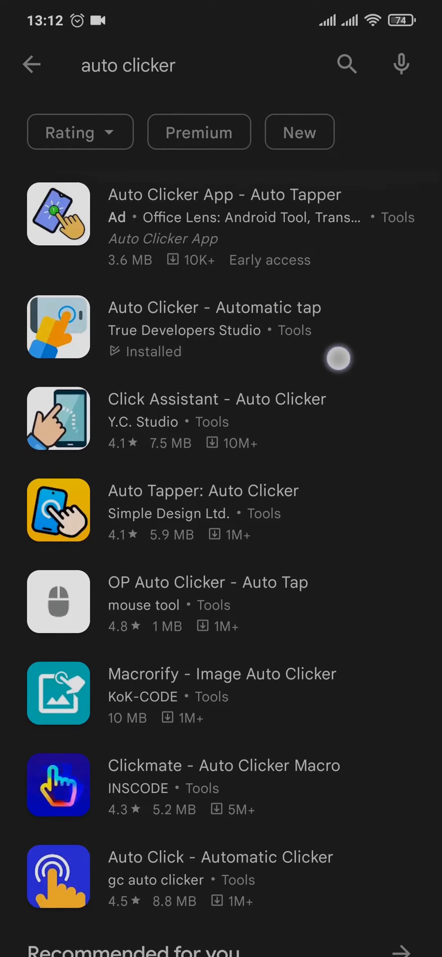
click(214, 327)
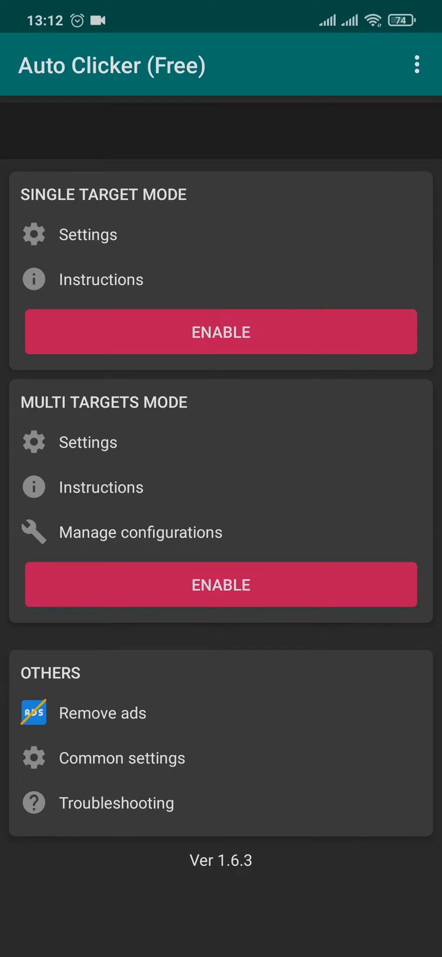
- Enable Single Target Mode and drag the tap target toward the top-right
click(220, 332)
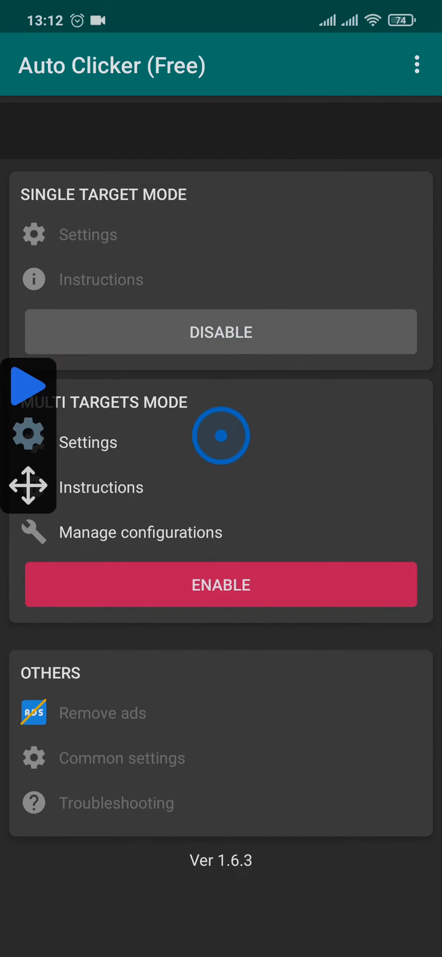
drag(220, 434, 259, 529)
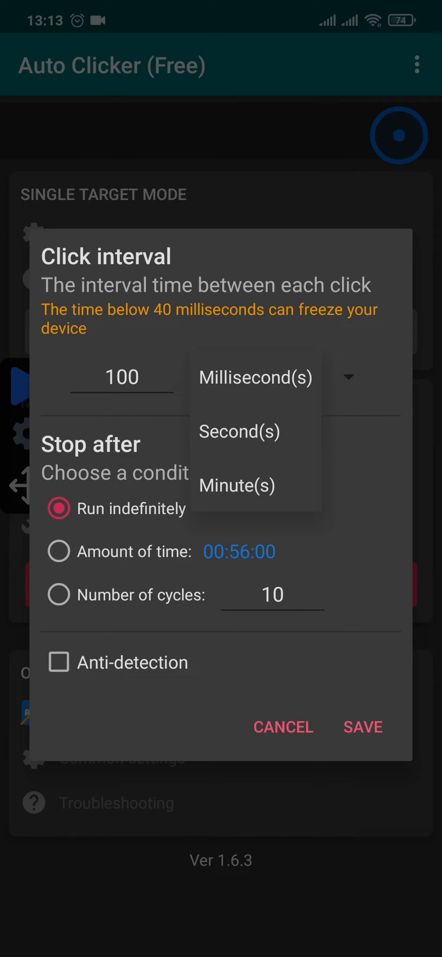
- Keep Millisecond(s) as the unit and set the click interval to 100
click(254, 378)
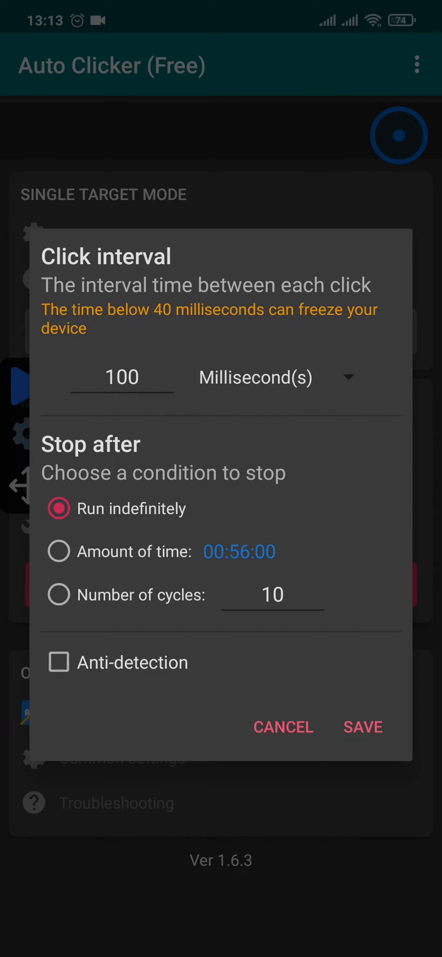
click(122, 377)
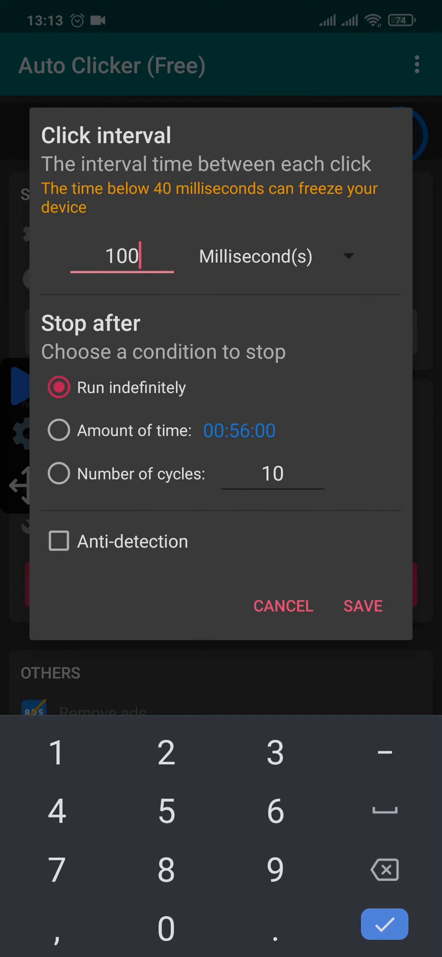
click(59, 431)
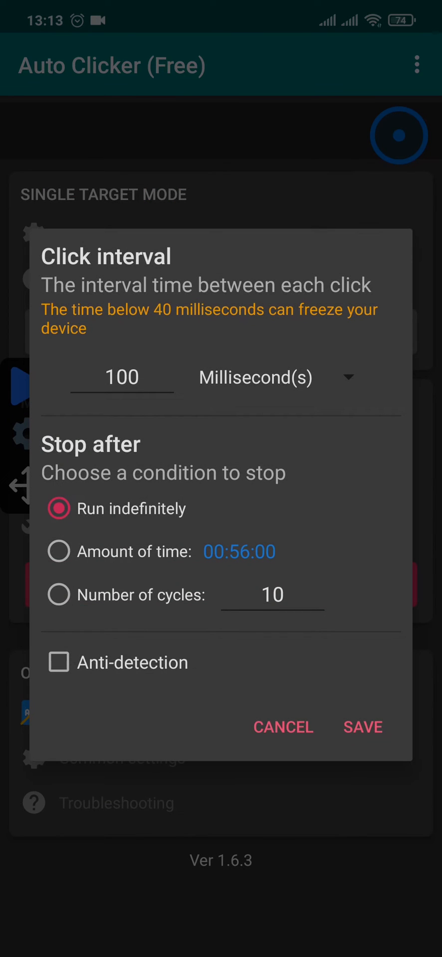
- Review the stop conditions and cycles field, leaving Run indefinitely selected
click(58, 551)
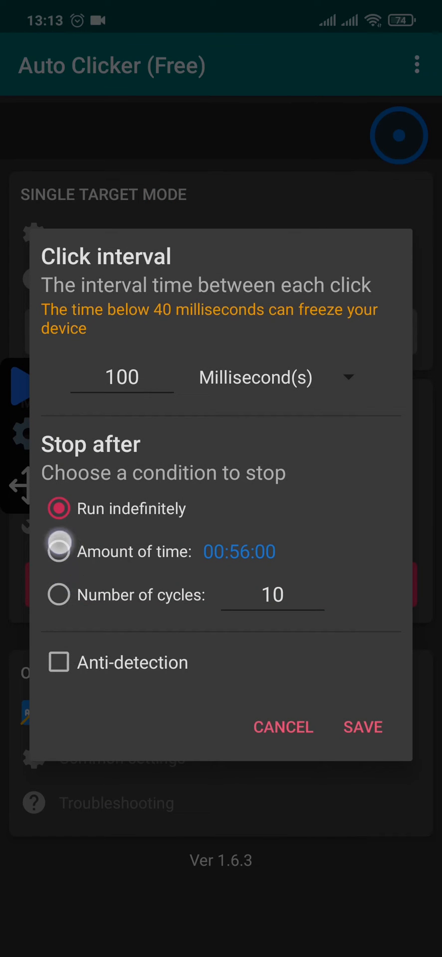
click(59, 508)
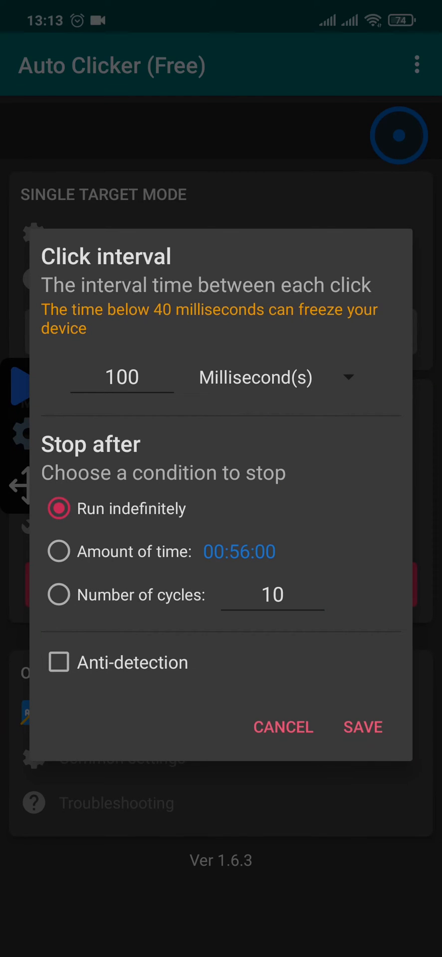
click(272, 595)
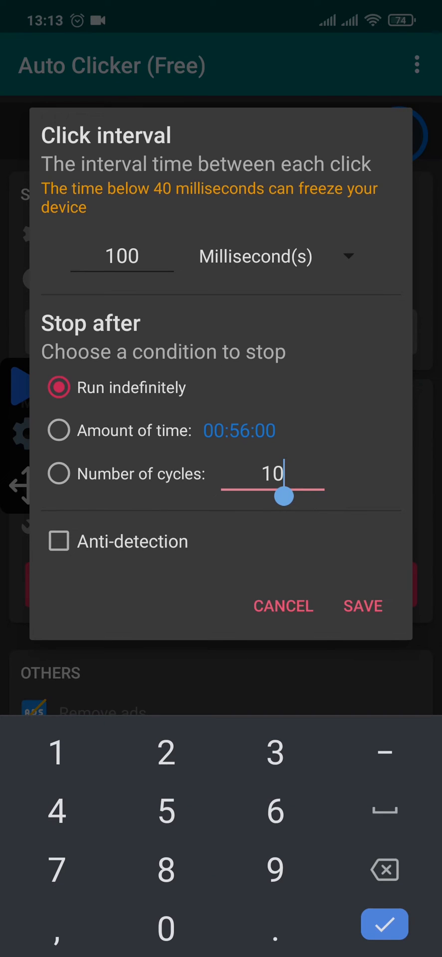
click(58, 474)
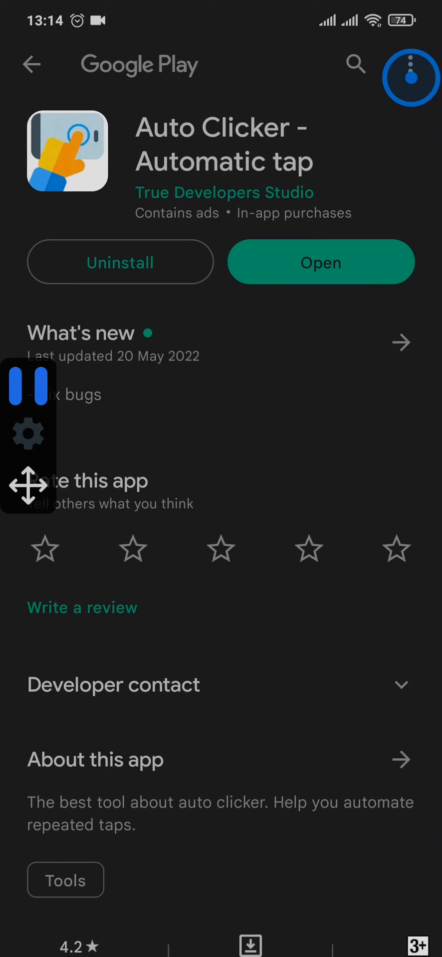
- Run automatic tapping on the Play Store page, then clear all recent apps
click(409, 113)
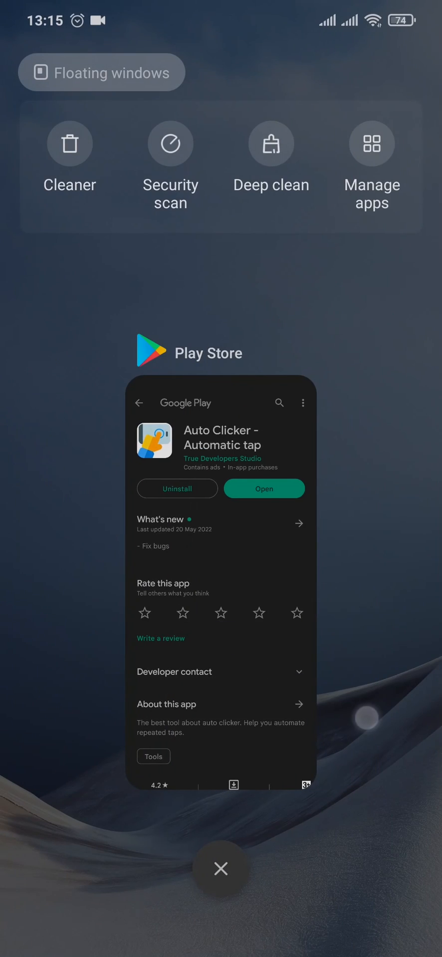
click(221, 868)
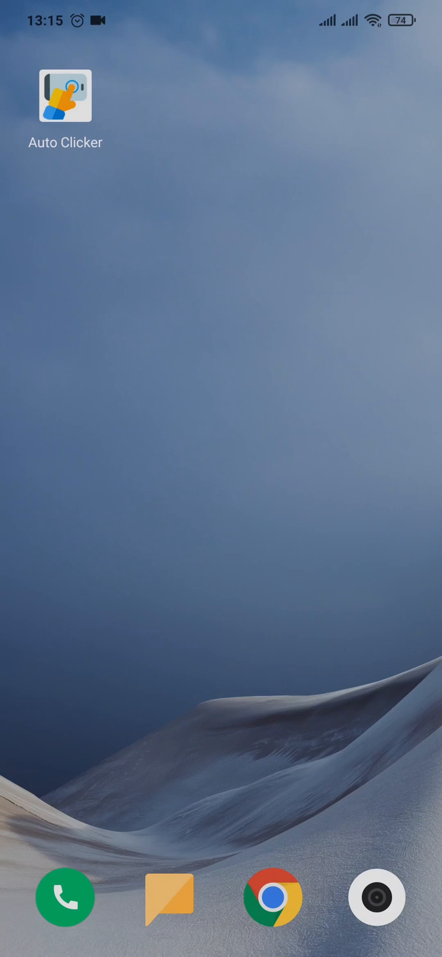